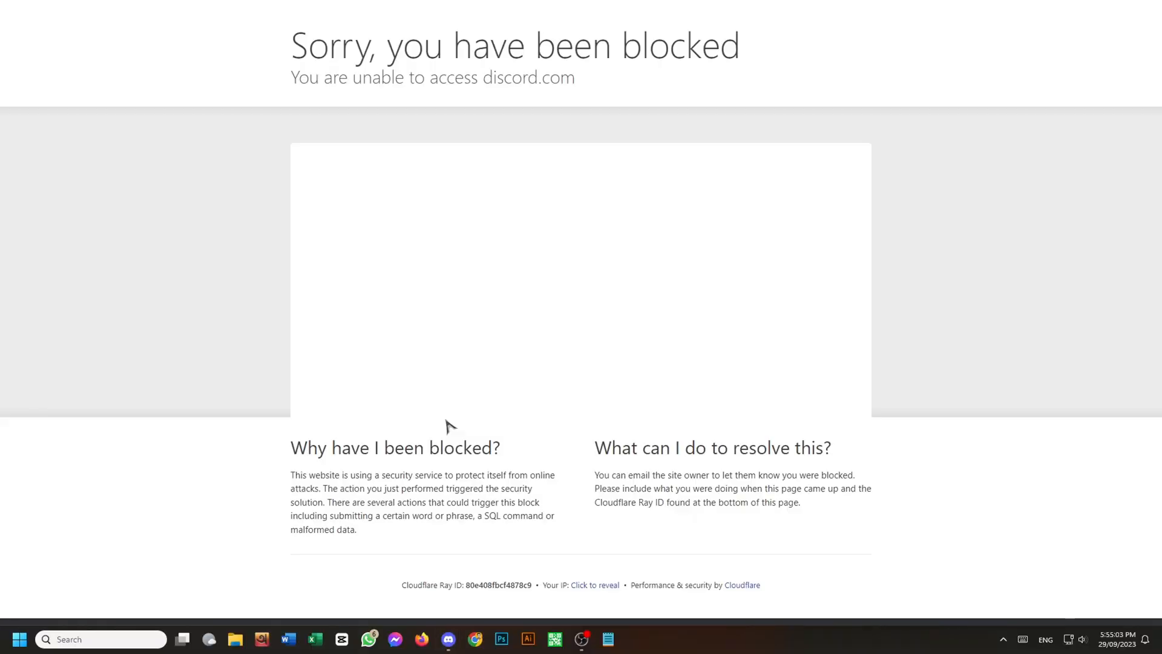
Dismiss the Cloudflare blocked page and bring up the discord.com login page in Chrome
left_click(1002, 639)
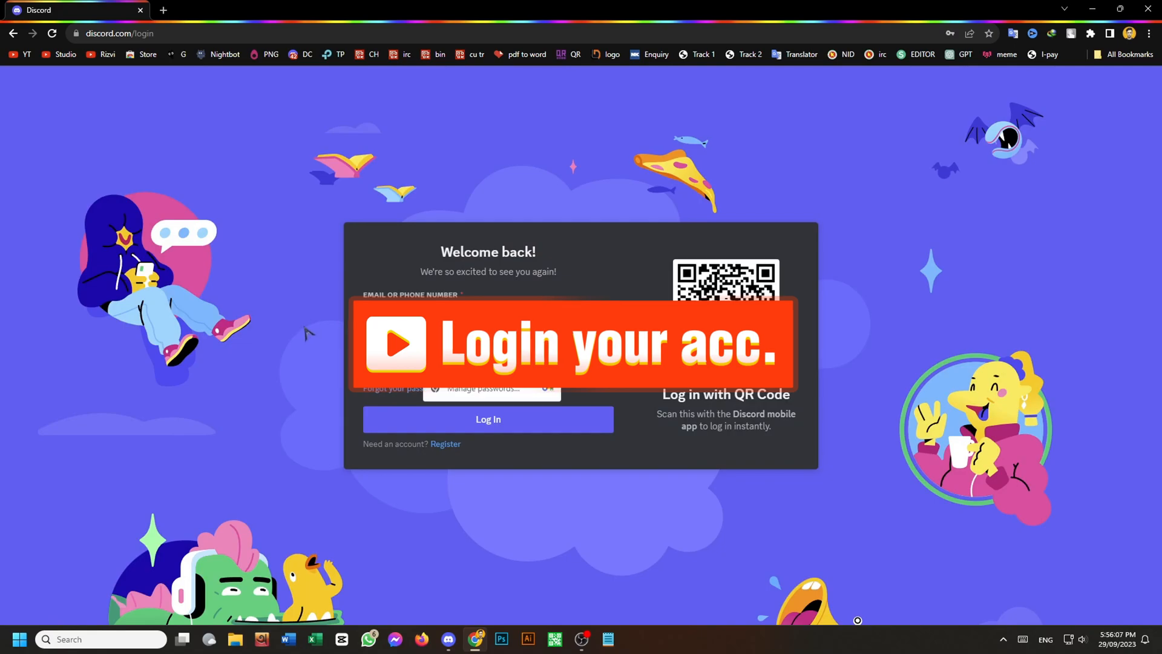
Log in to the Discord account and confirm the two-factor code, then leave Chrome
left_click(486, 418)
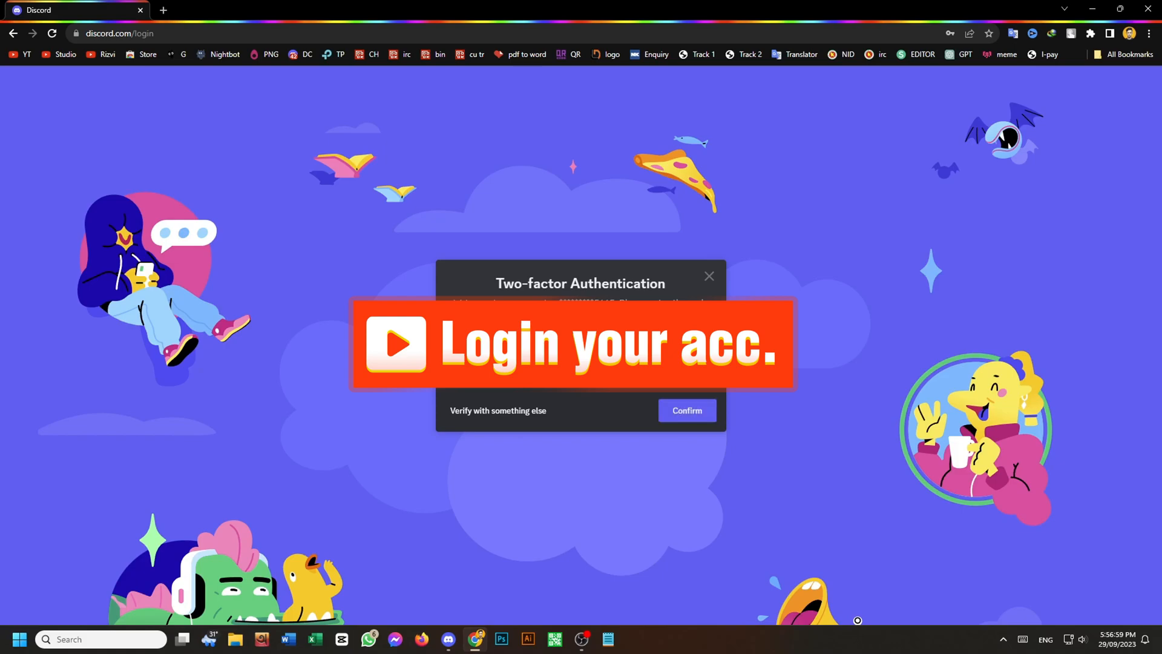
left_click(686, 410)
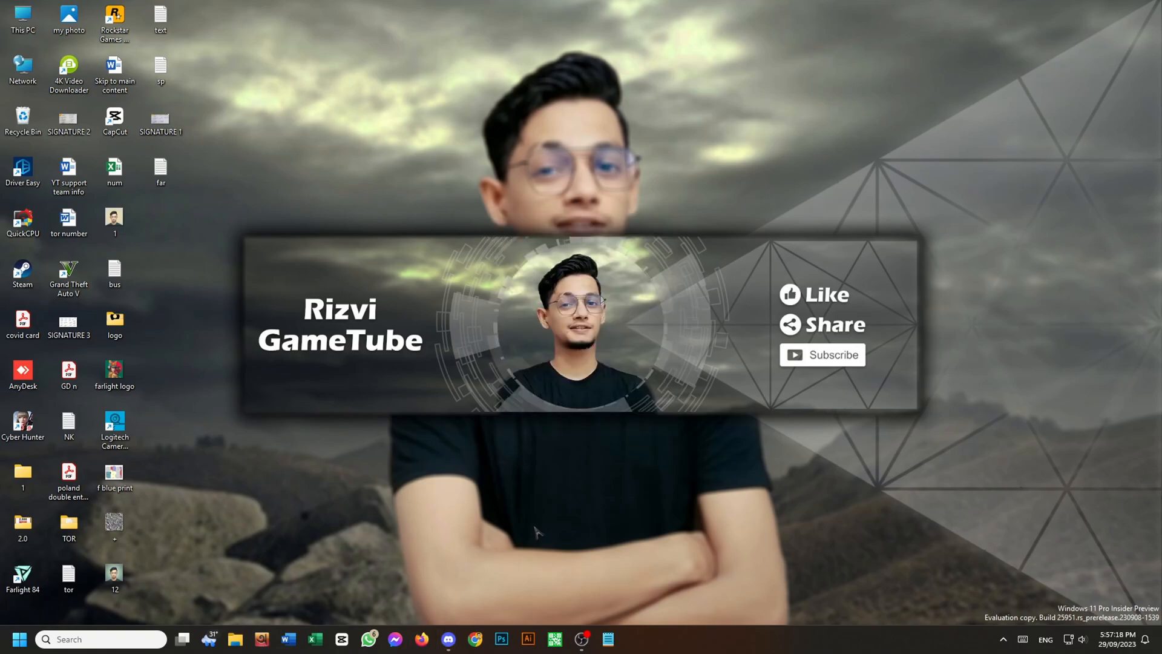
Start the Discord desktop app from the taskbar and maximize it to show the Friends list
left_click(448, 638)
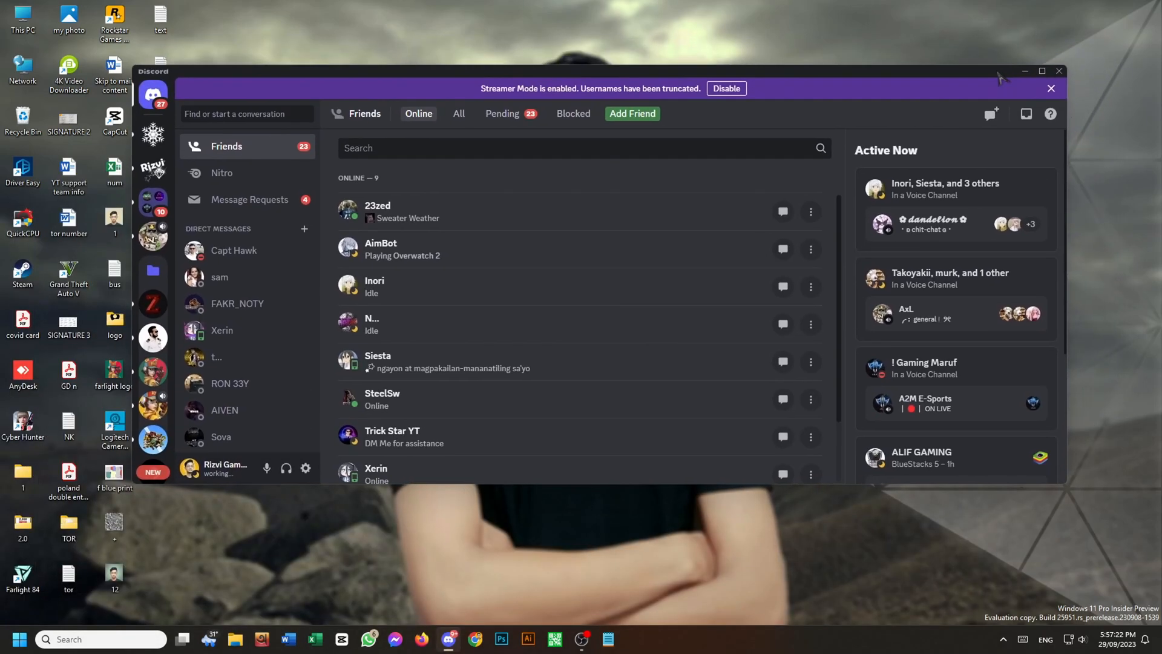
left_click(1041, 70)
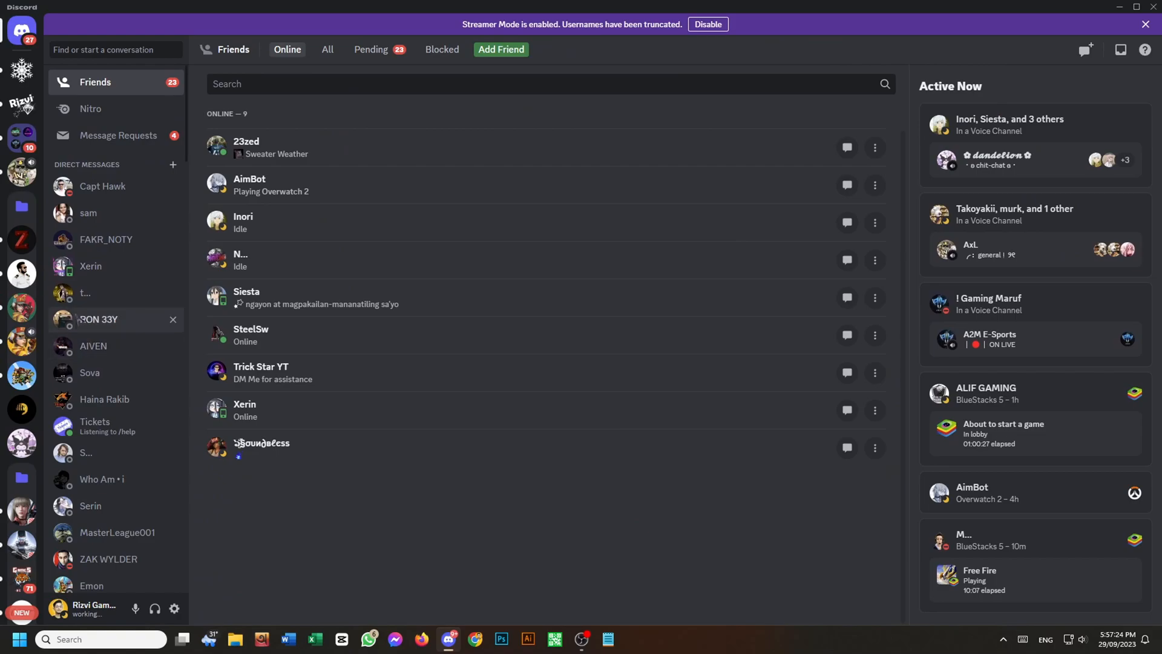